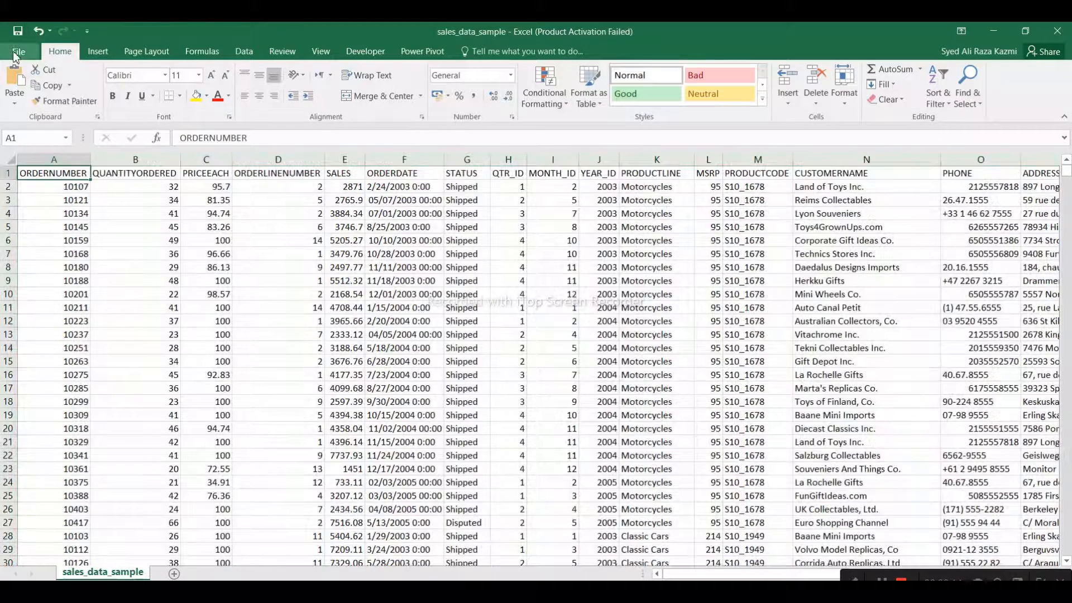
Open the File backstage view to save a copy of sales_data_sample.
click(18, 51)
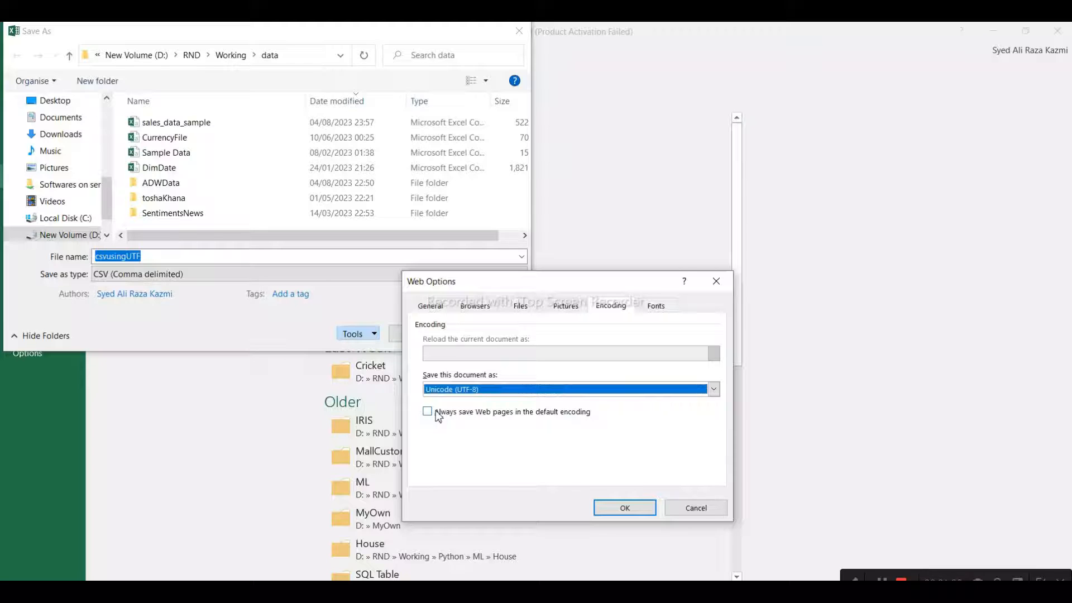
Confirm Unicode (UTF-8) encoding for the csvusingUTF comma-delimited CSV copy.
click(623, 507)
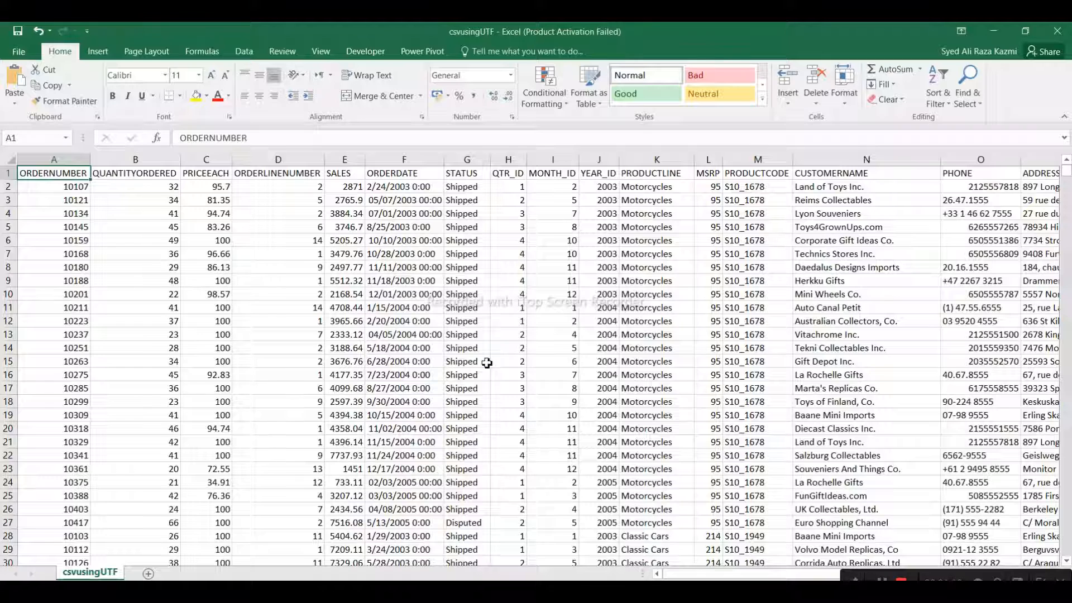